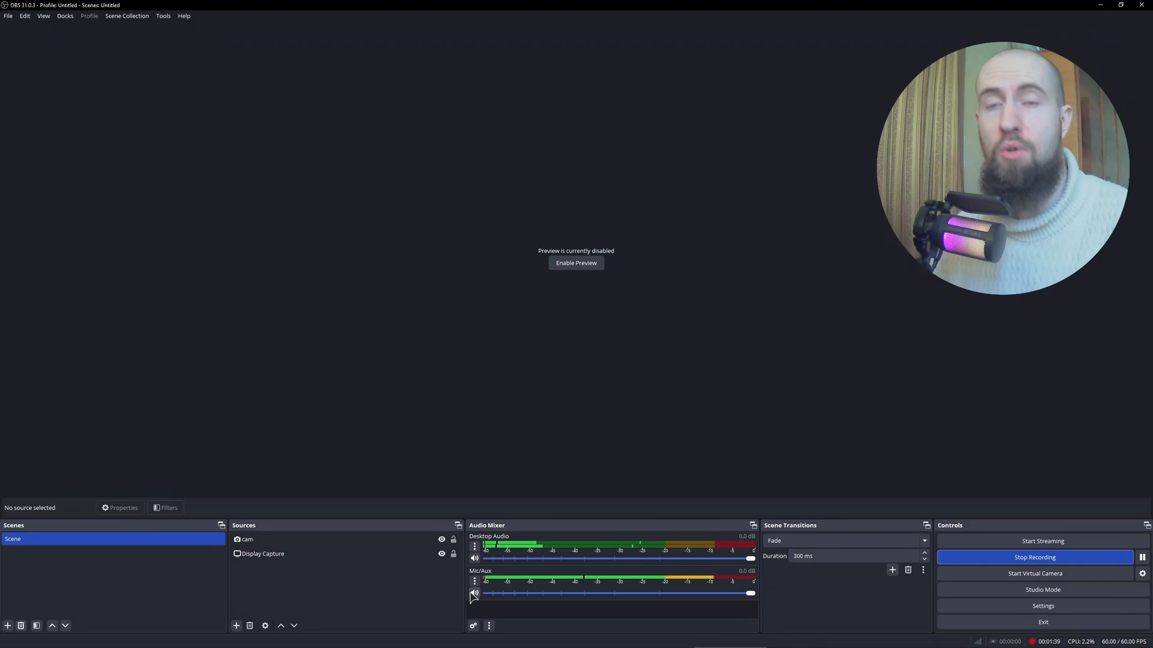
Select the Display Capture source, then clear the selection in the Sources list
click(263, 553)
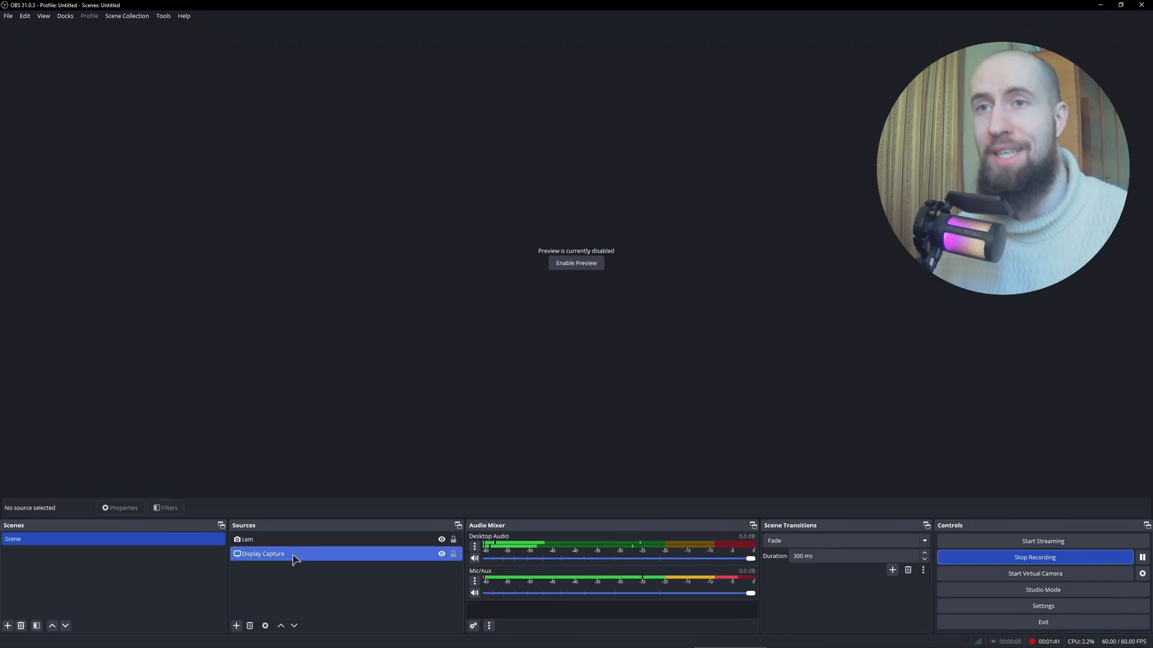
click(329, 581)
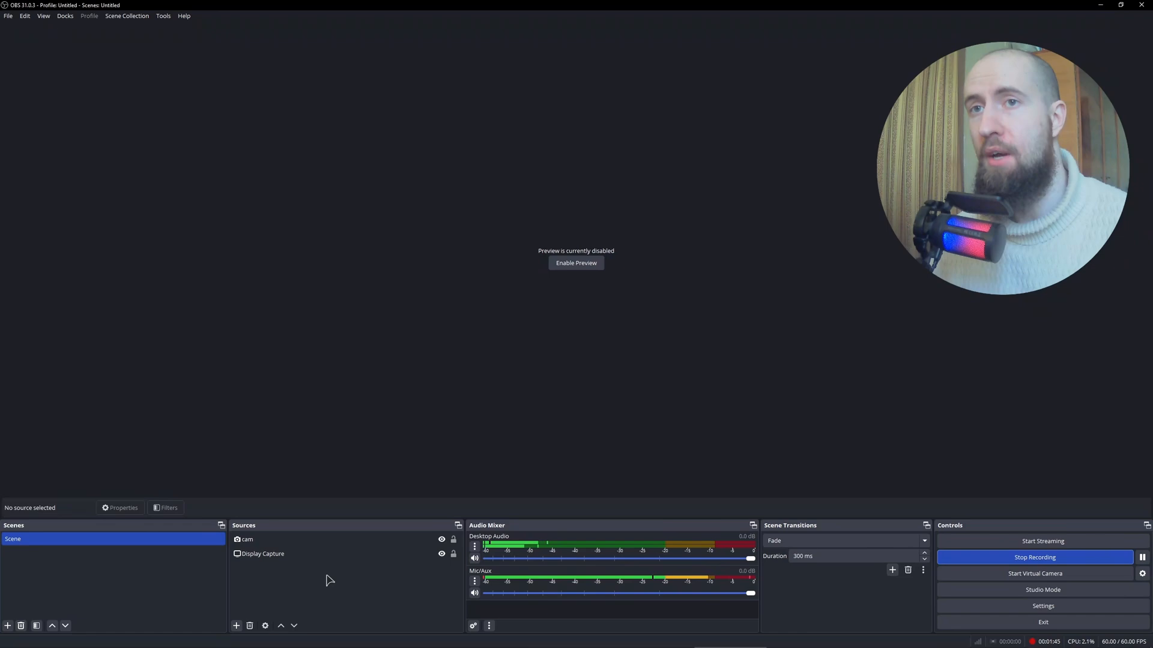
mouse_move(343, 568)
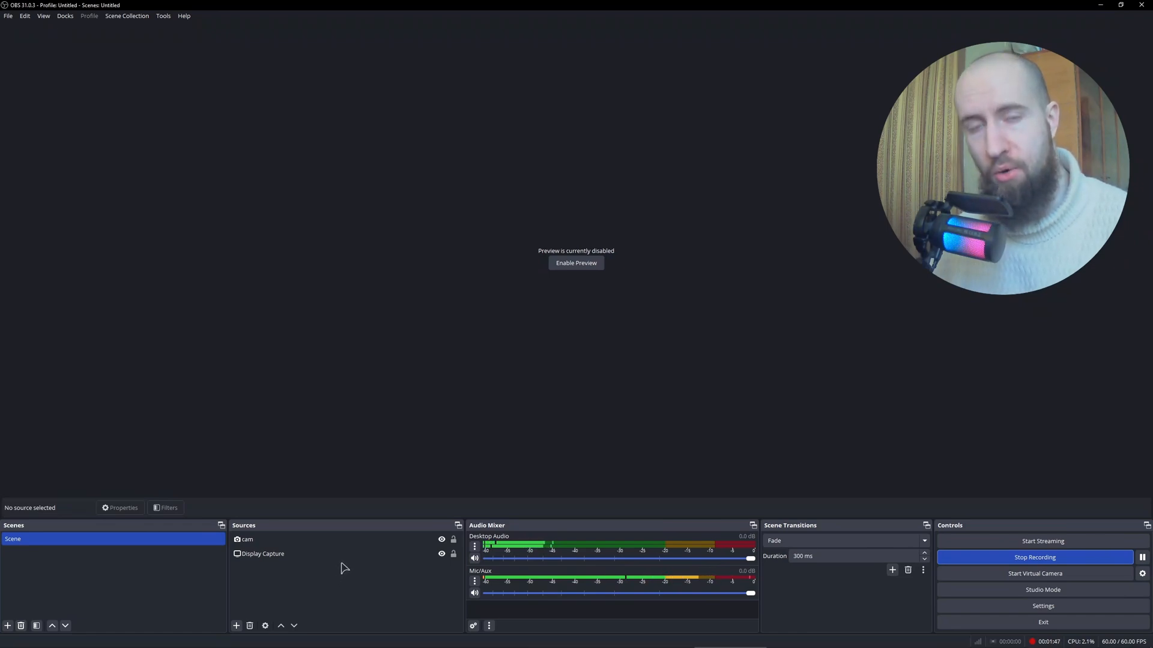
mouse_move(291, 587)
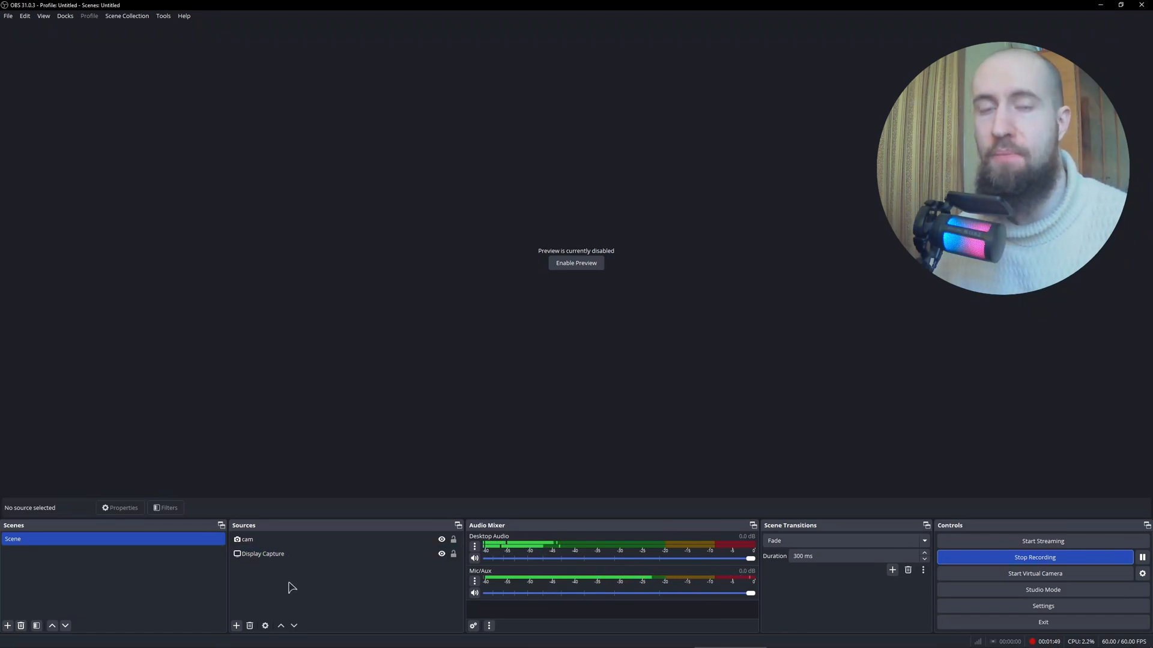
click(247, 540)
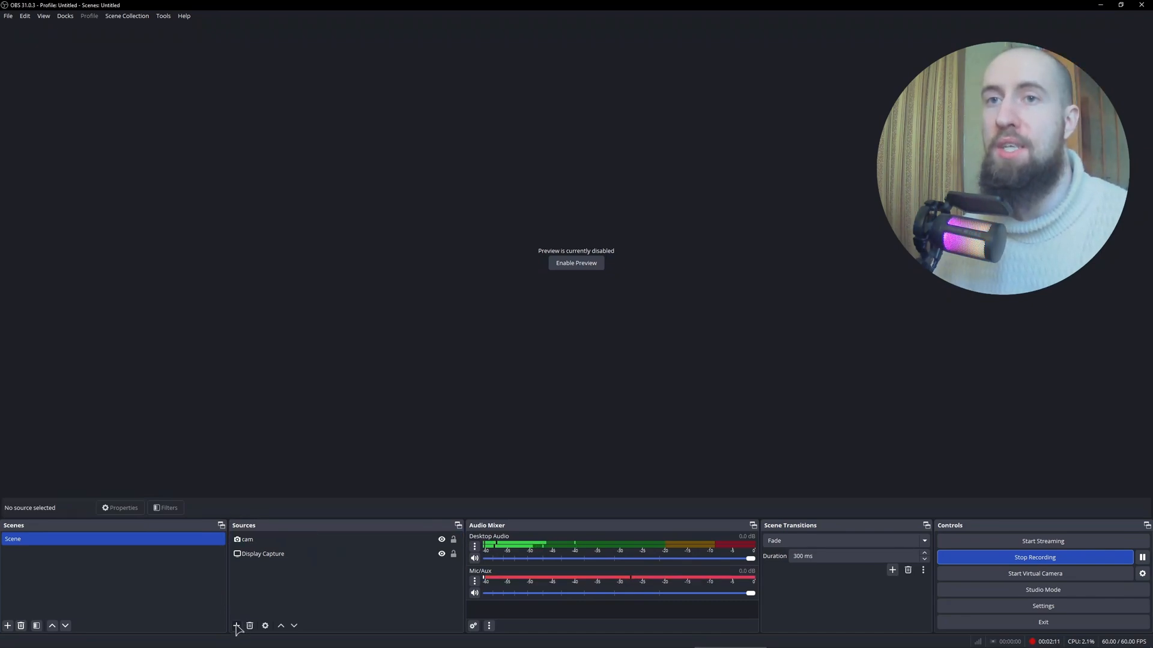
Add a new Game Capture source and begin naming it 'rob…'
click(237, 626)
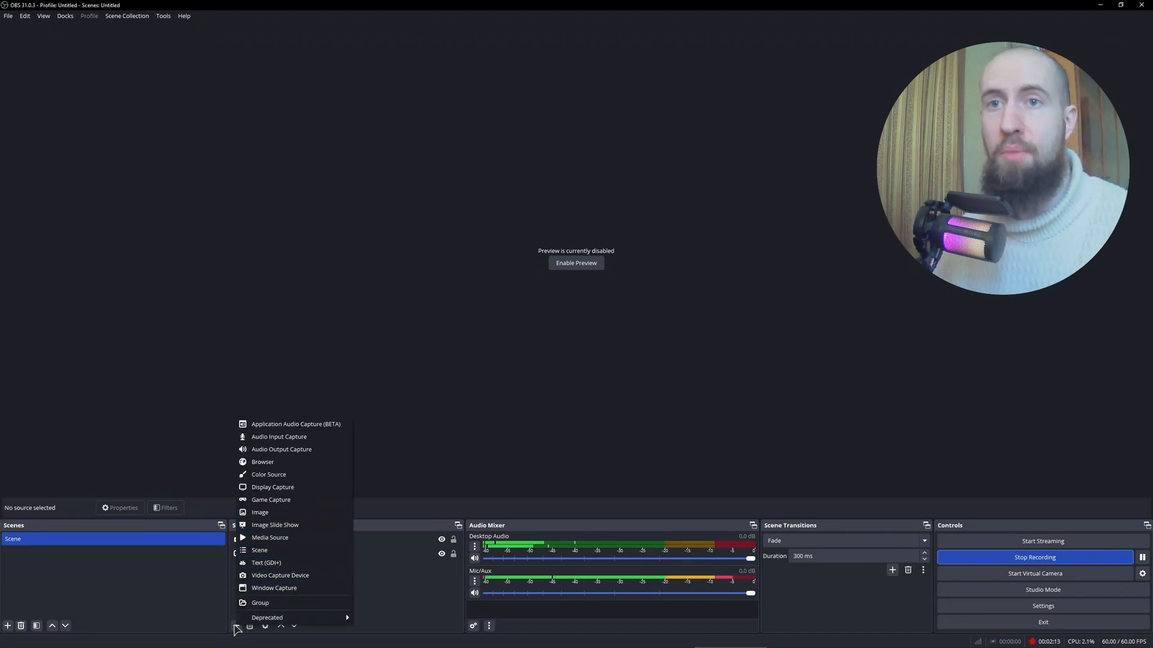
mouse_move(274, 588)
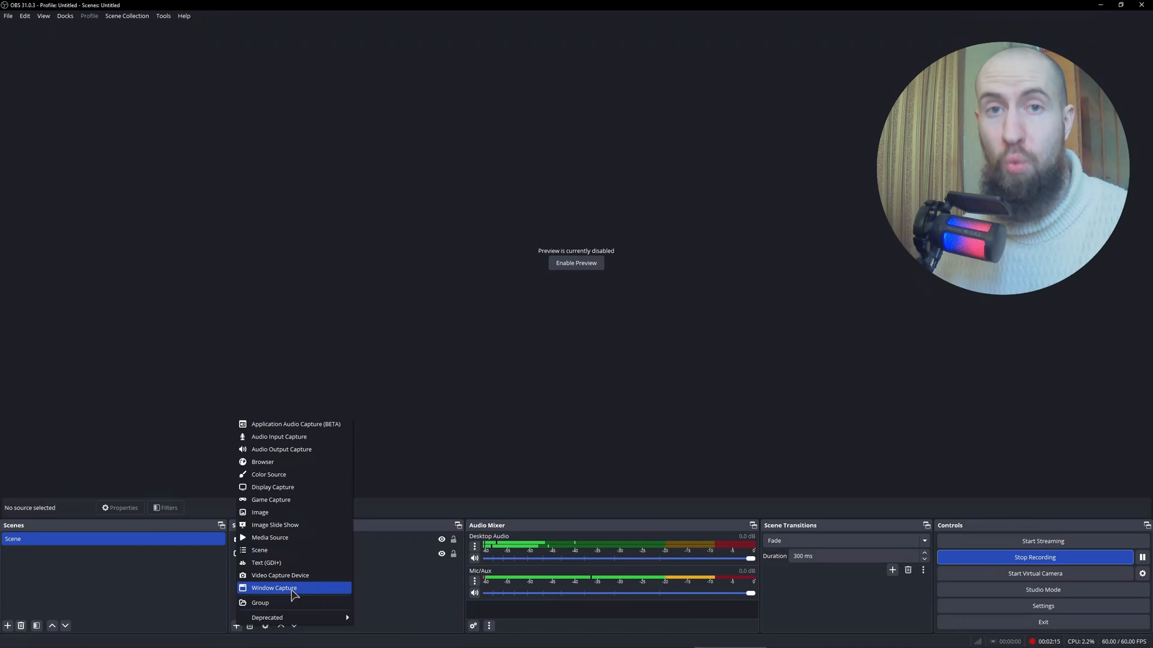
mouse_move(297, 500)
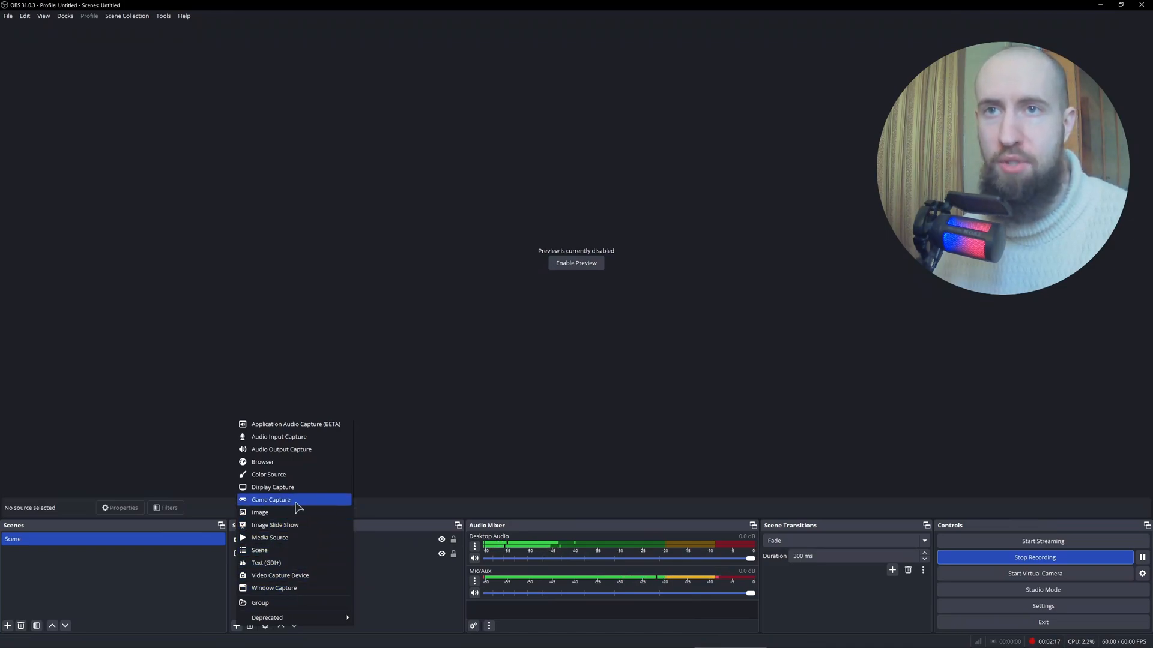
click(270, 500)
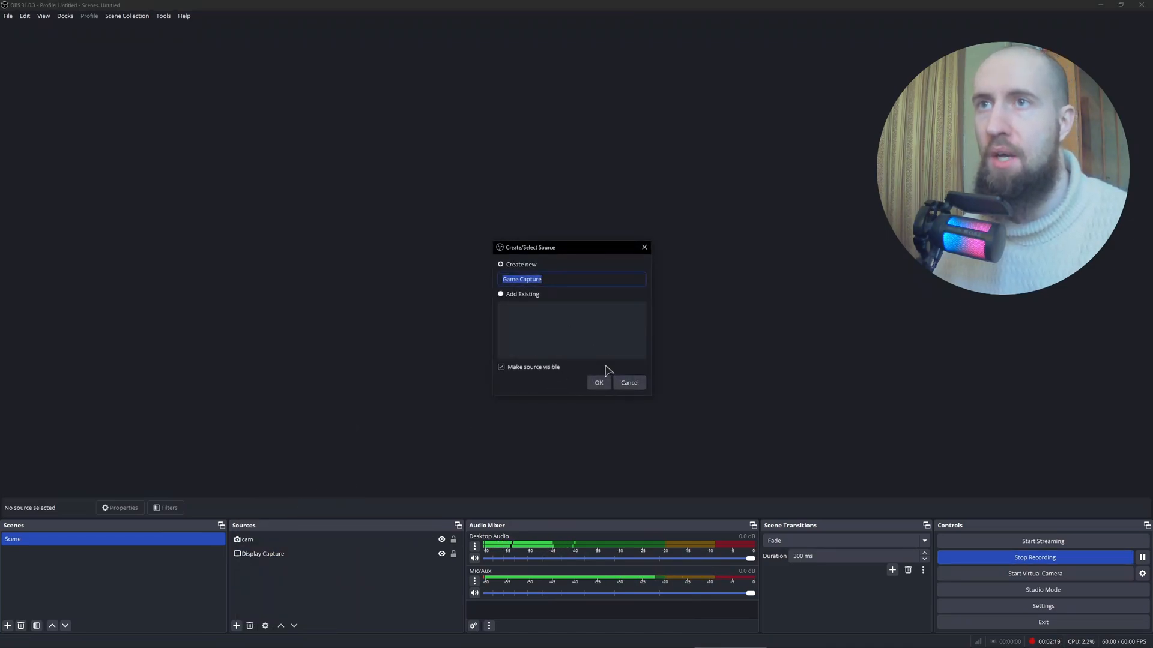
text(ra)
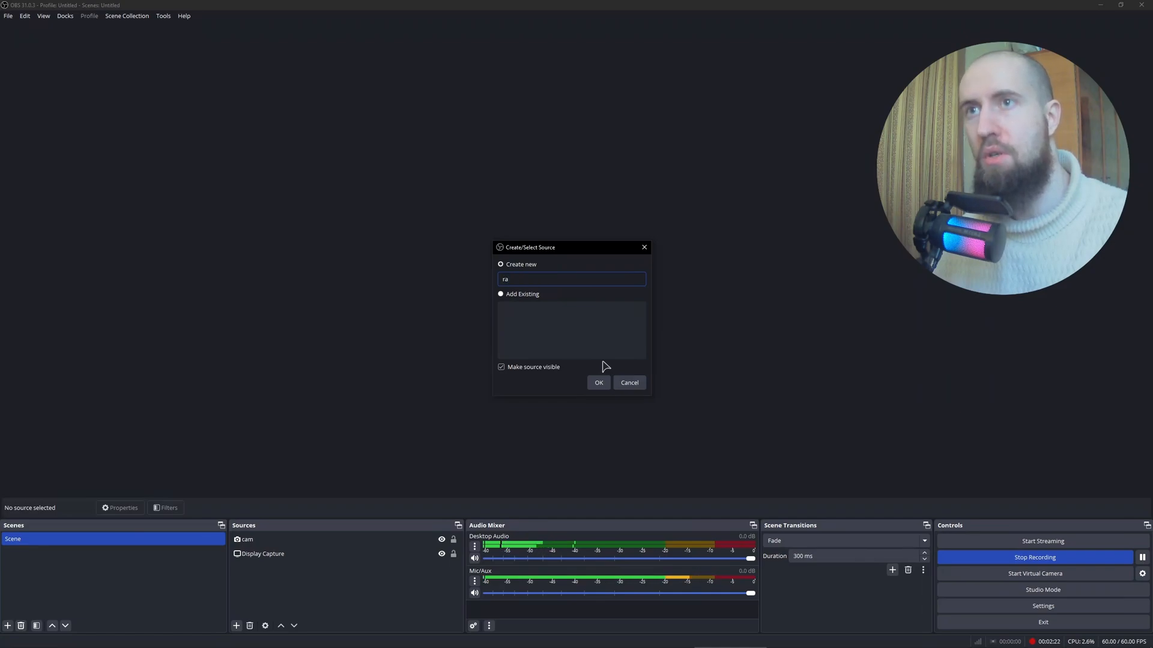
text(rob)
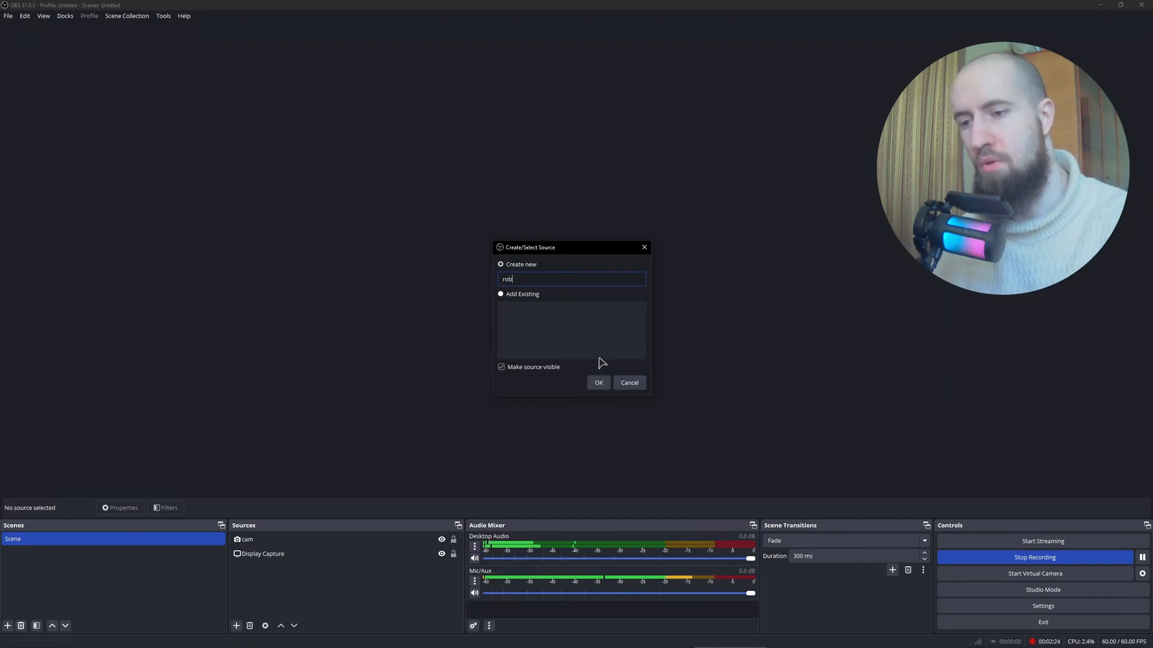
Create the roblox Game Capture source, keeping mode 'Capture any fullscreen application'
click(598, 382)
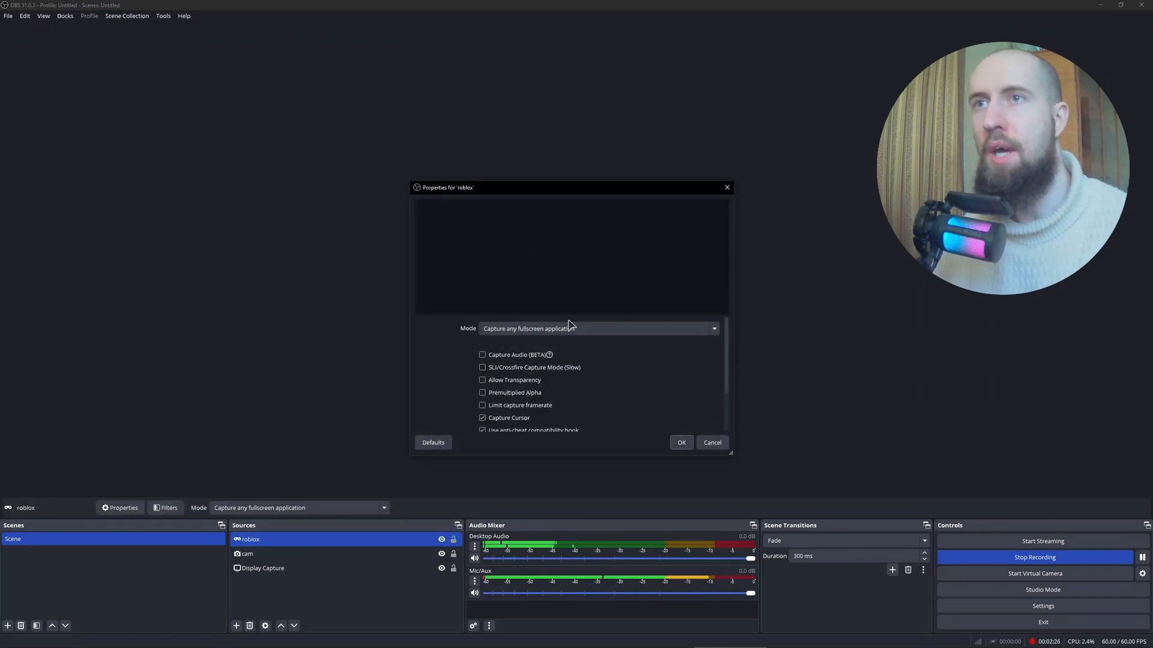
click(711, 329)
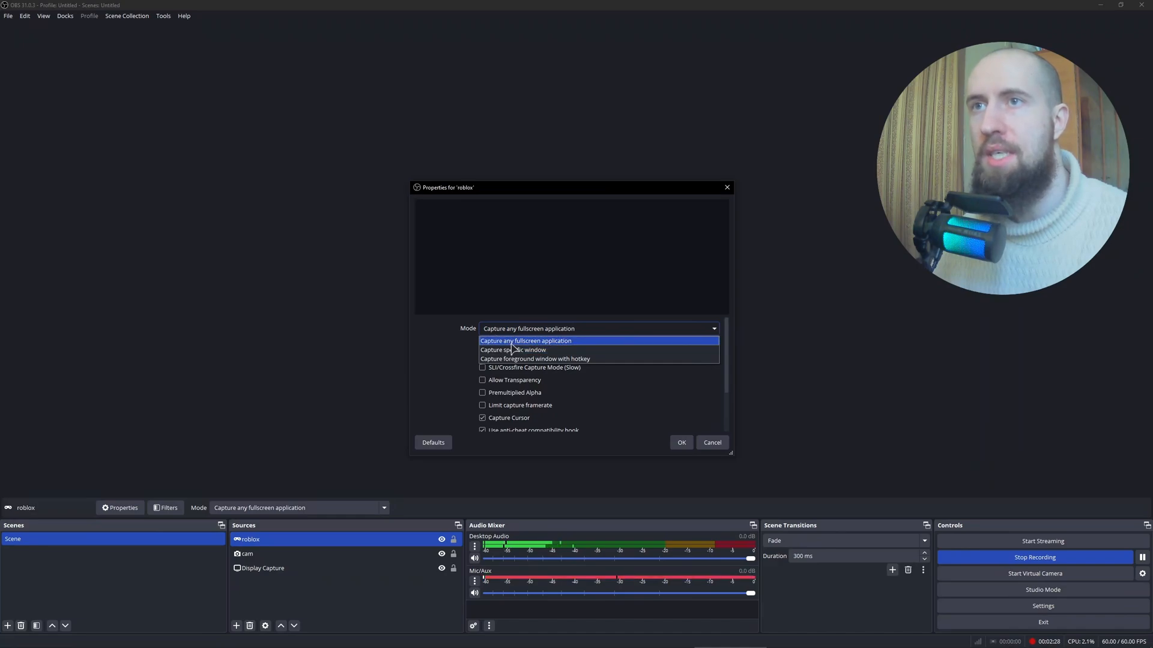
click(525, 340)
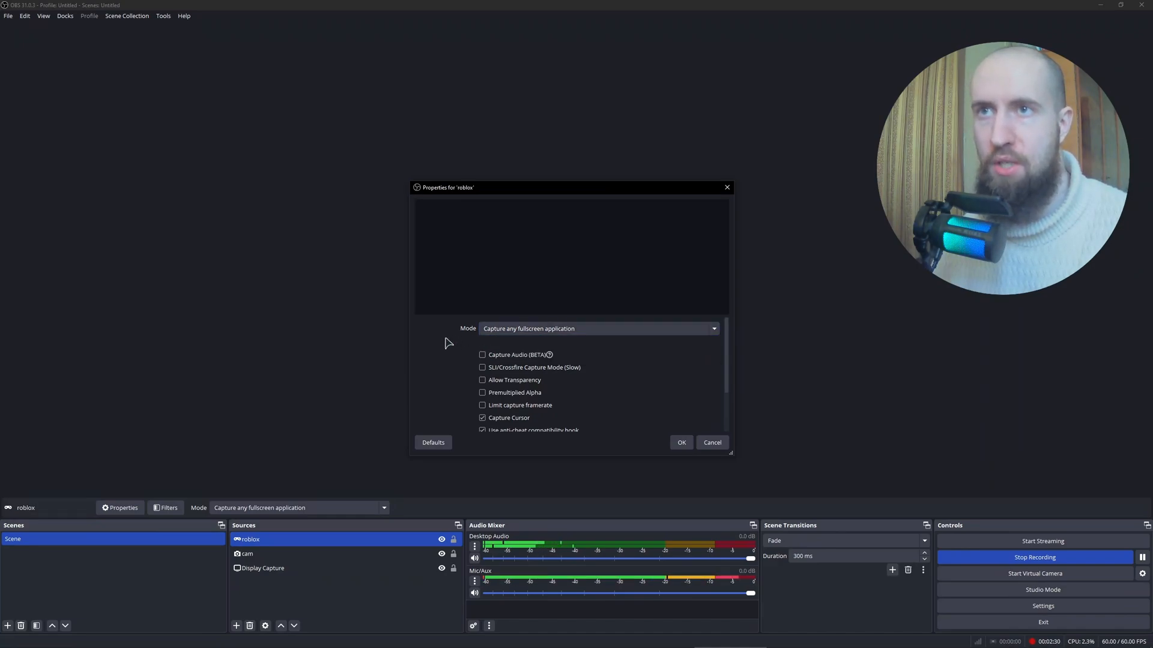
mouse_move(661, 393)
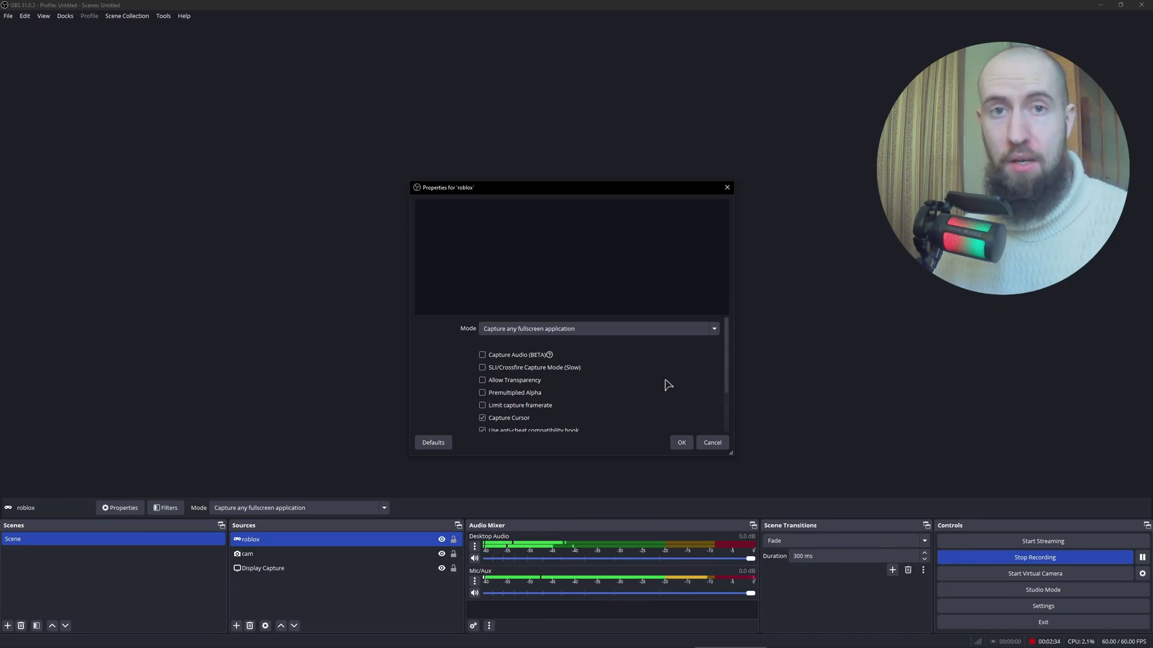
mouse_move(733, 365)
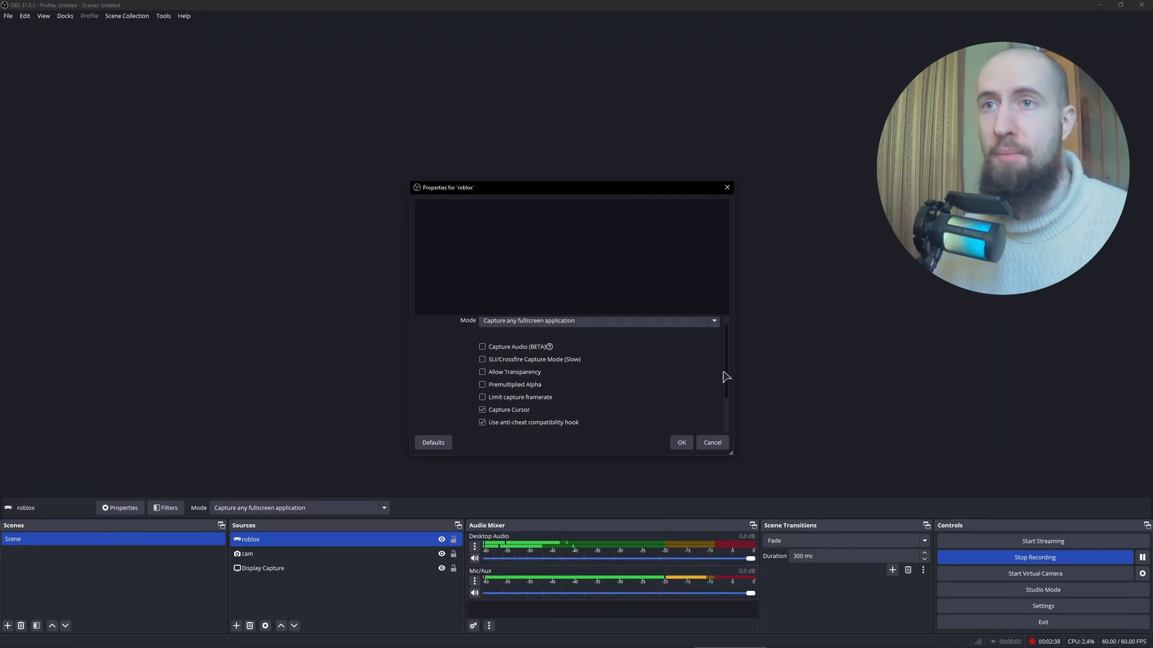
scroll(down, 3)
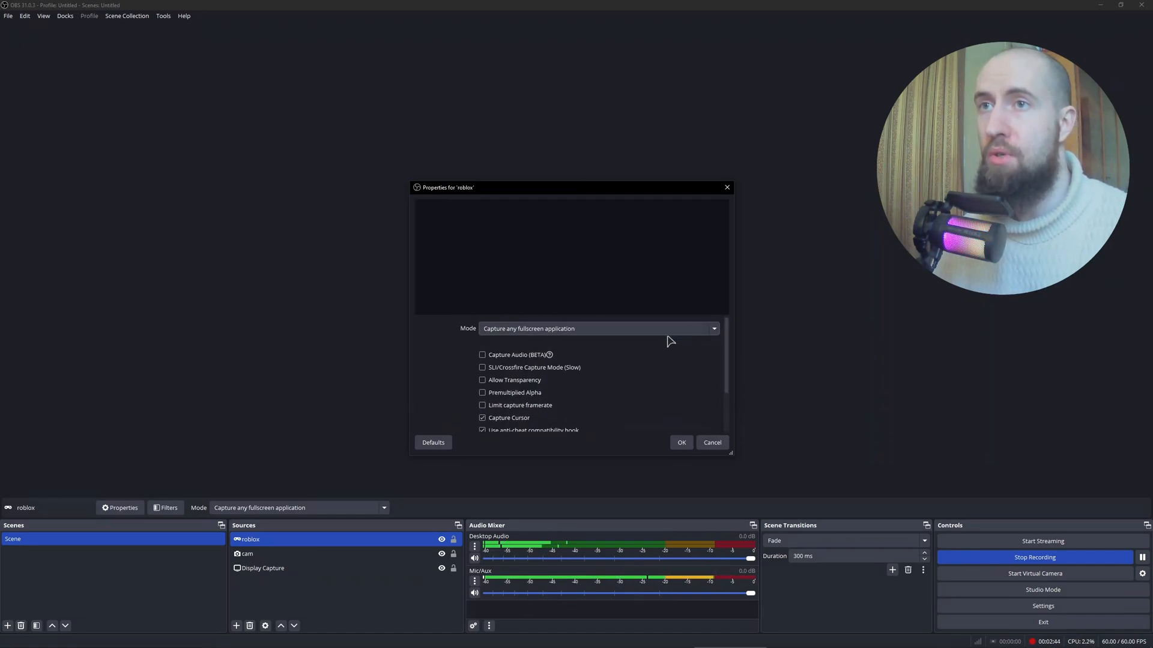
mouse_move(613, 333)
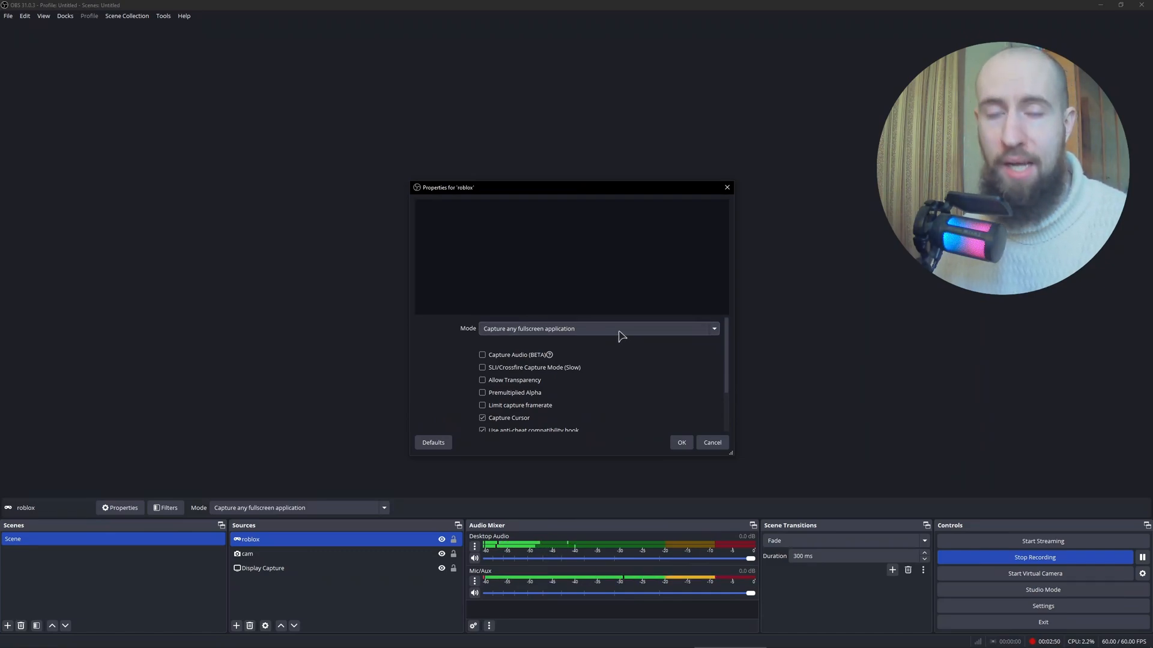
Delete the roblox Game Capture source and start a new Window Capture source named 'r…'
click(679, 442)
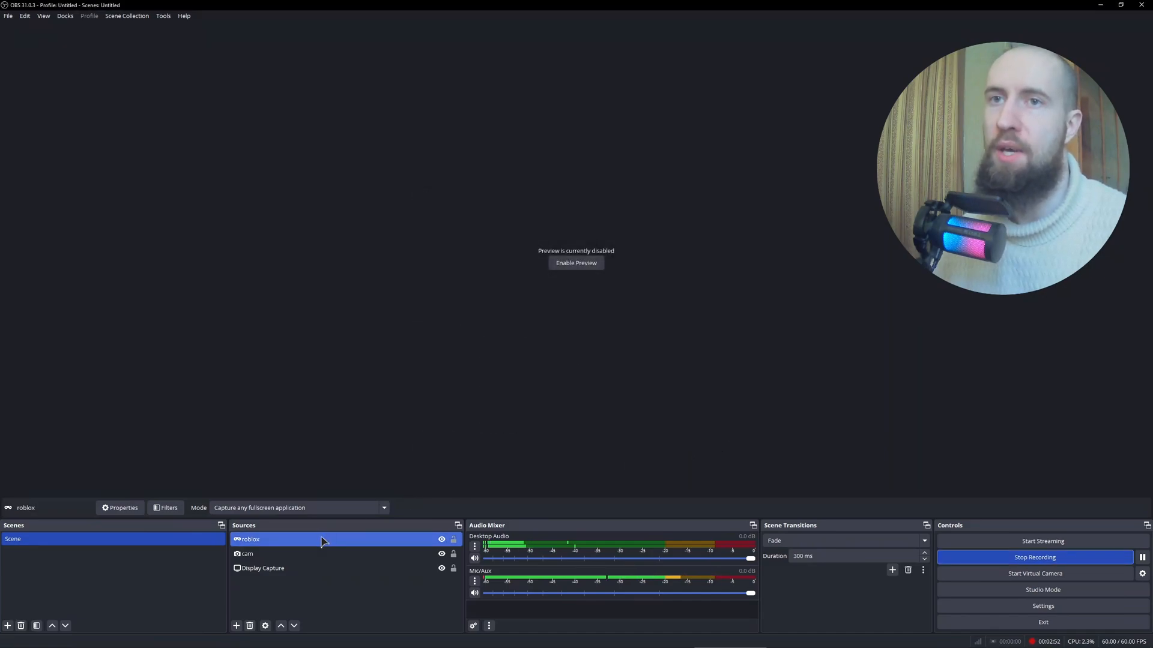
click(249, 625)
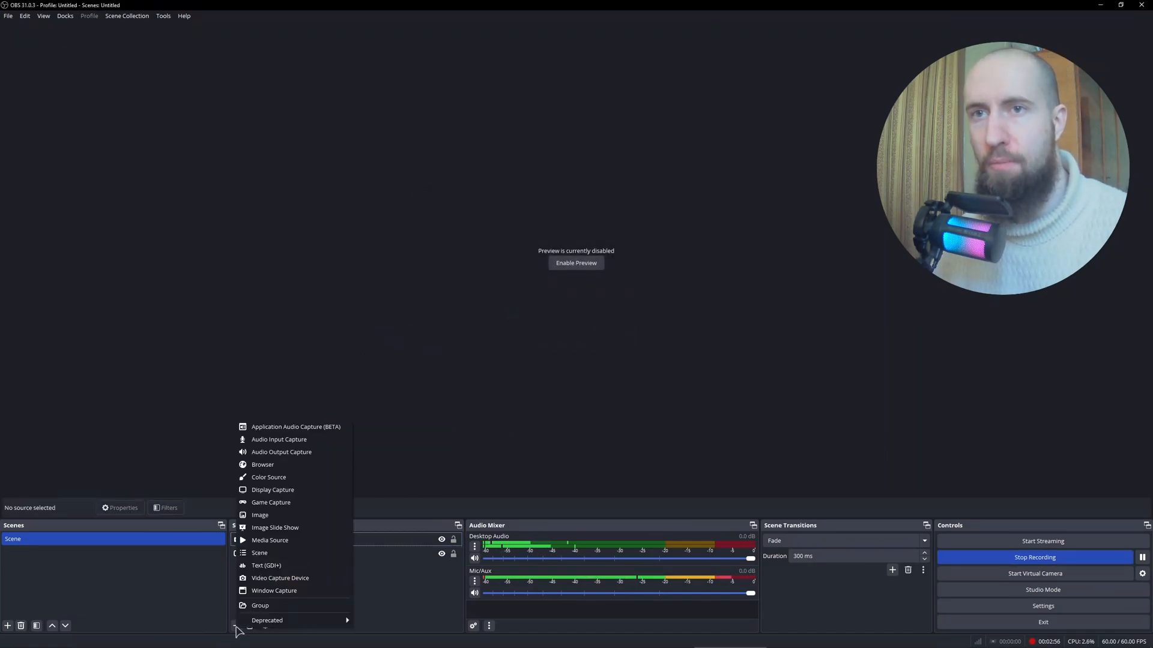
click(273, 591)
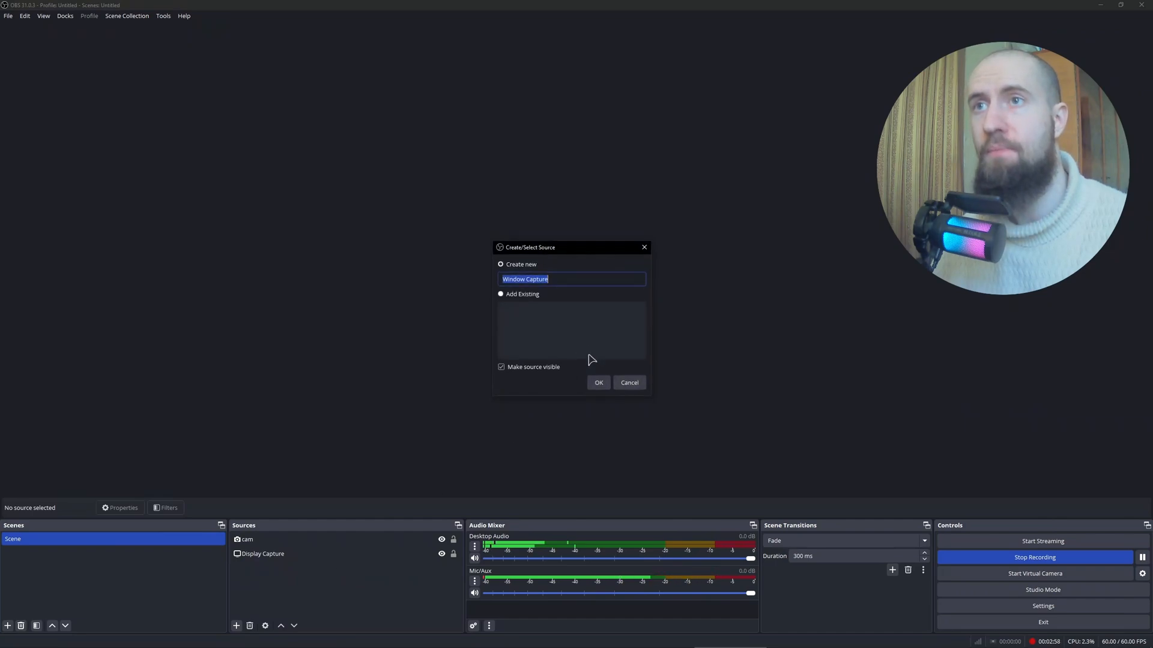
text(roblo)
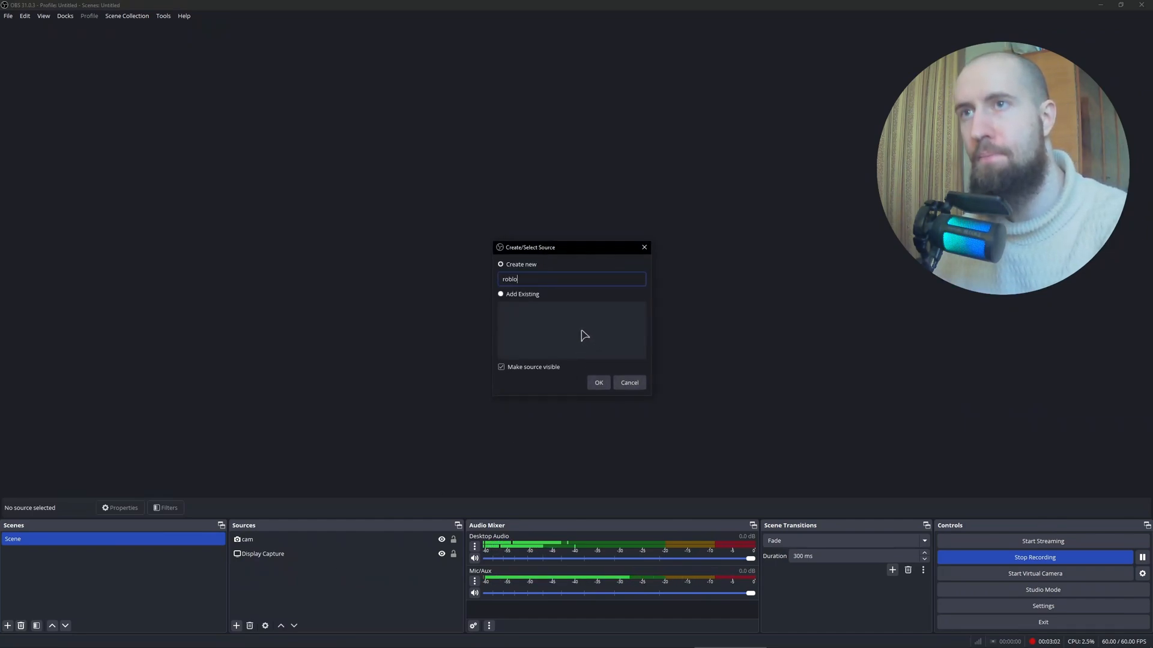
Create the roblox Window Capture source and review the windows available to capture
click(598, 382)
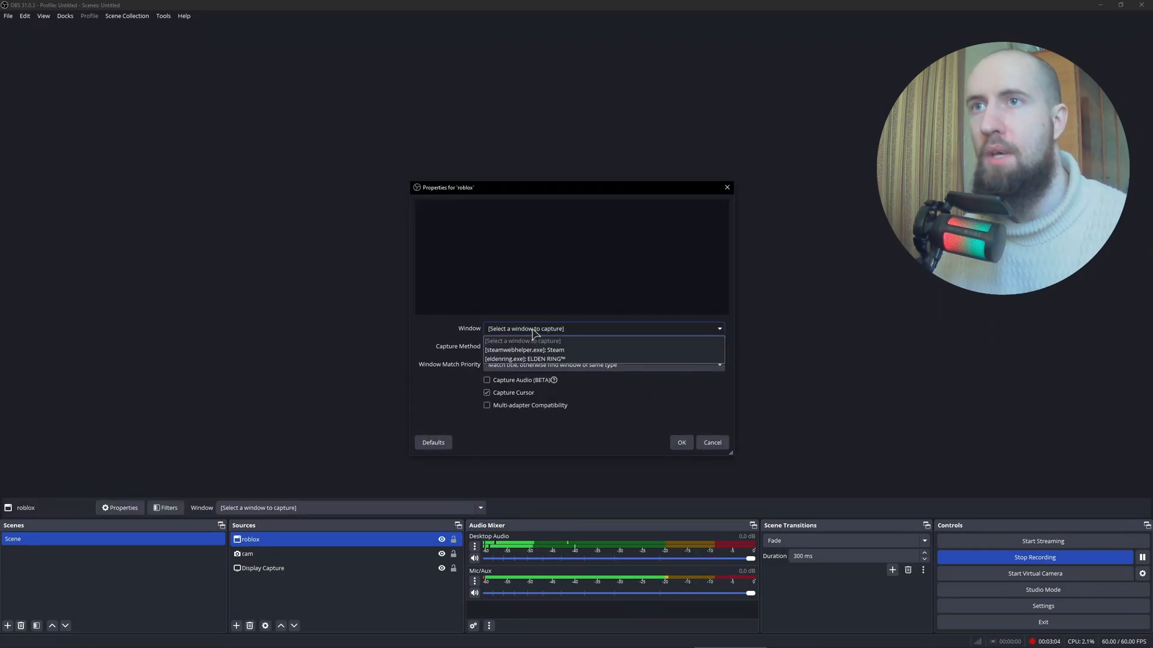
click(709, 442)
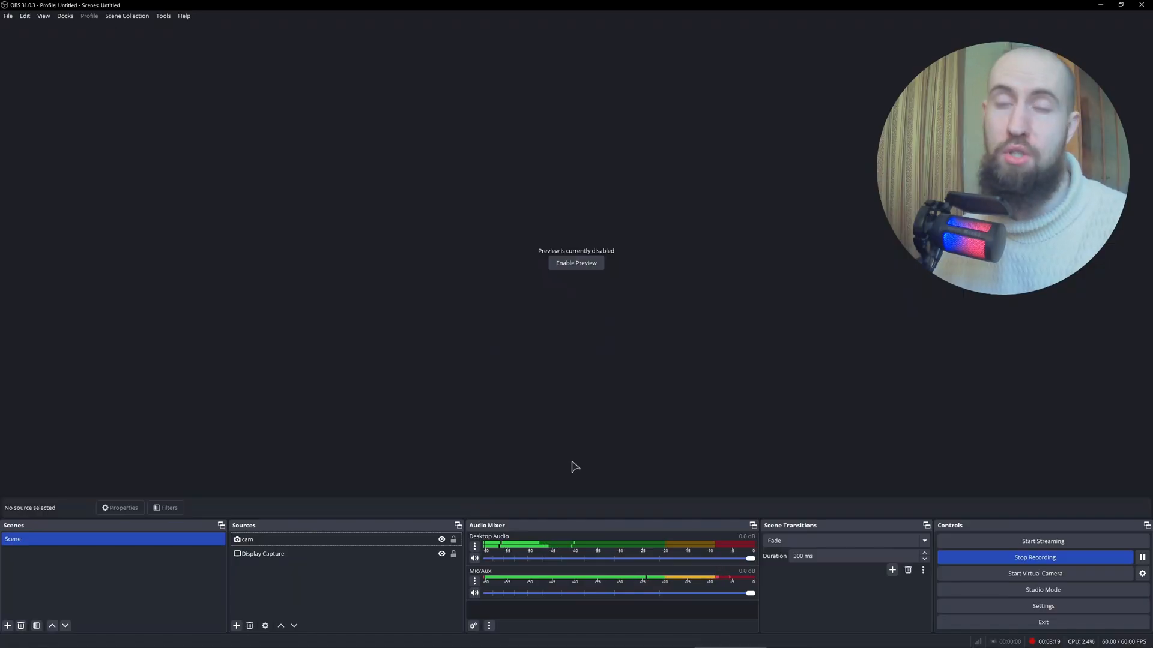